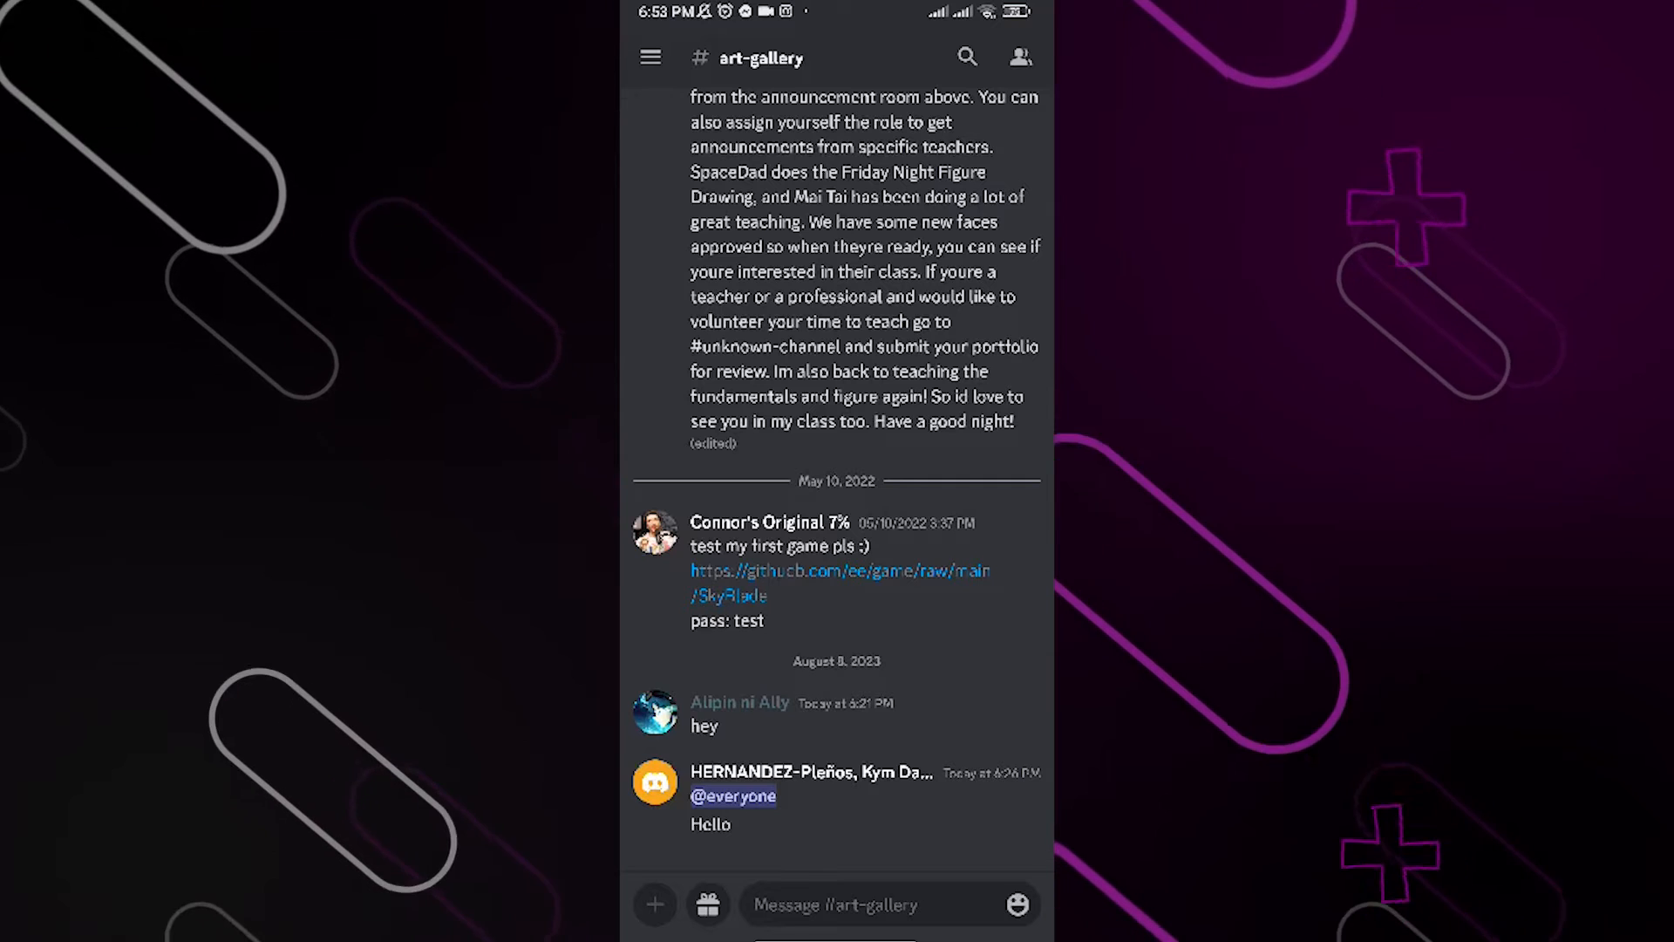
# Open your own Discord user settings from the profile avatar.
pyautogui.click(649, 57)
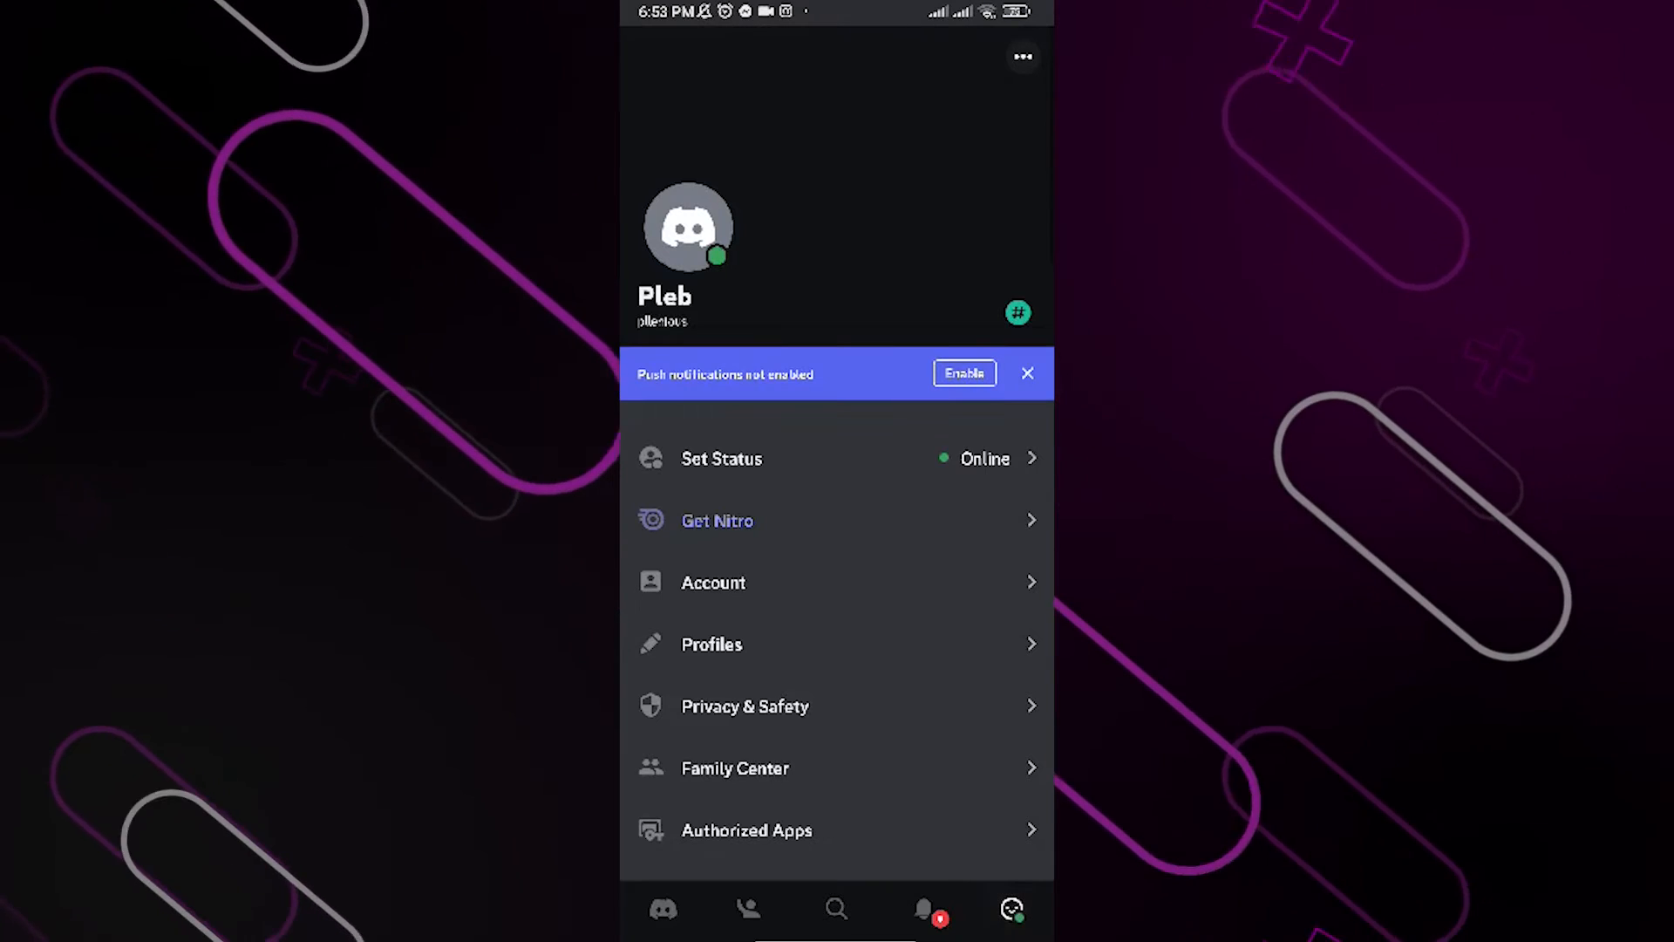
pyautogui.scroll(-3)
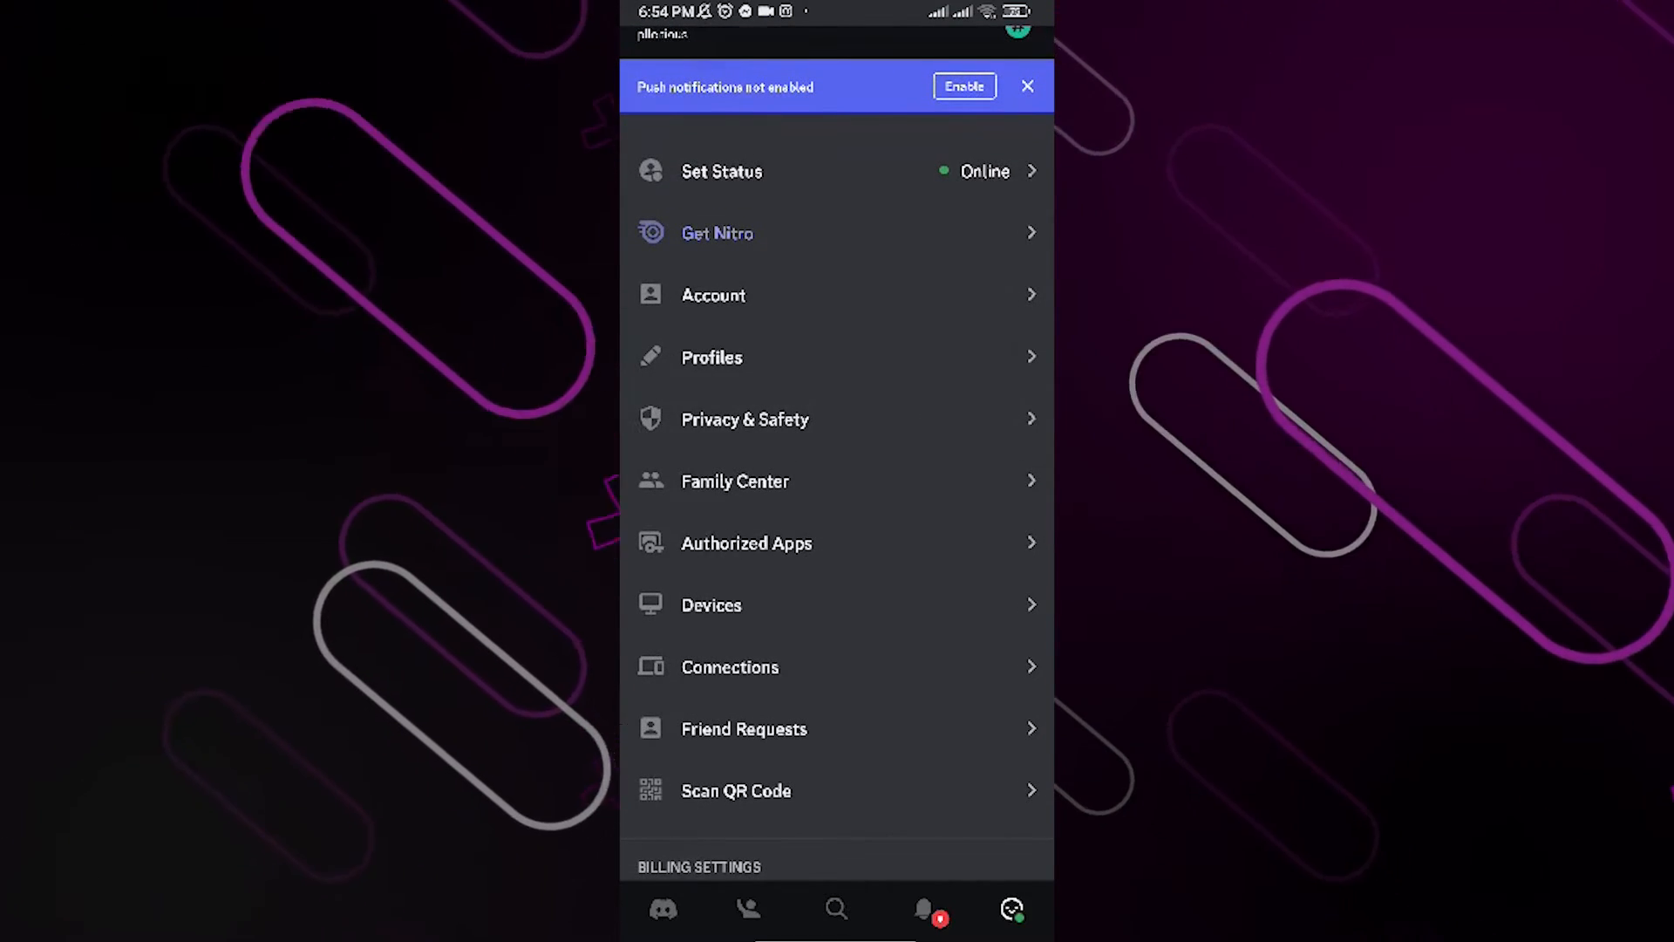
# Switch on 'Allow direct messages from server members' under Privacy & Safety server defaults.
pyautogui.click(744, 420)
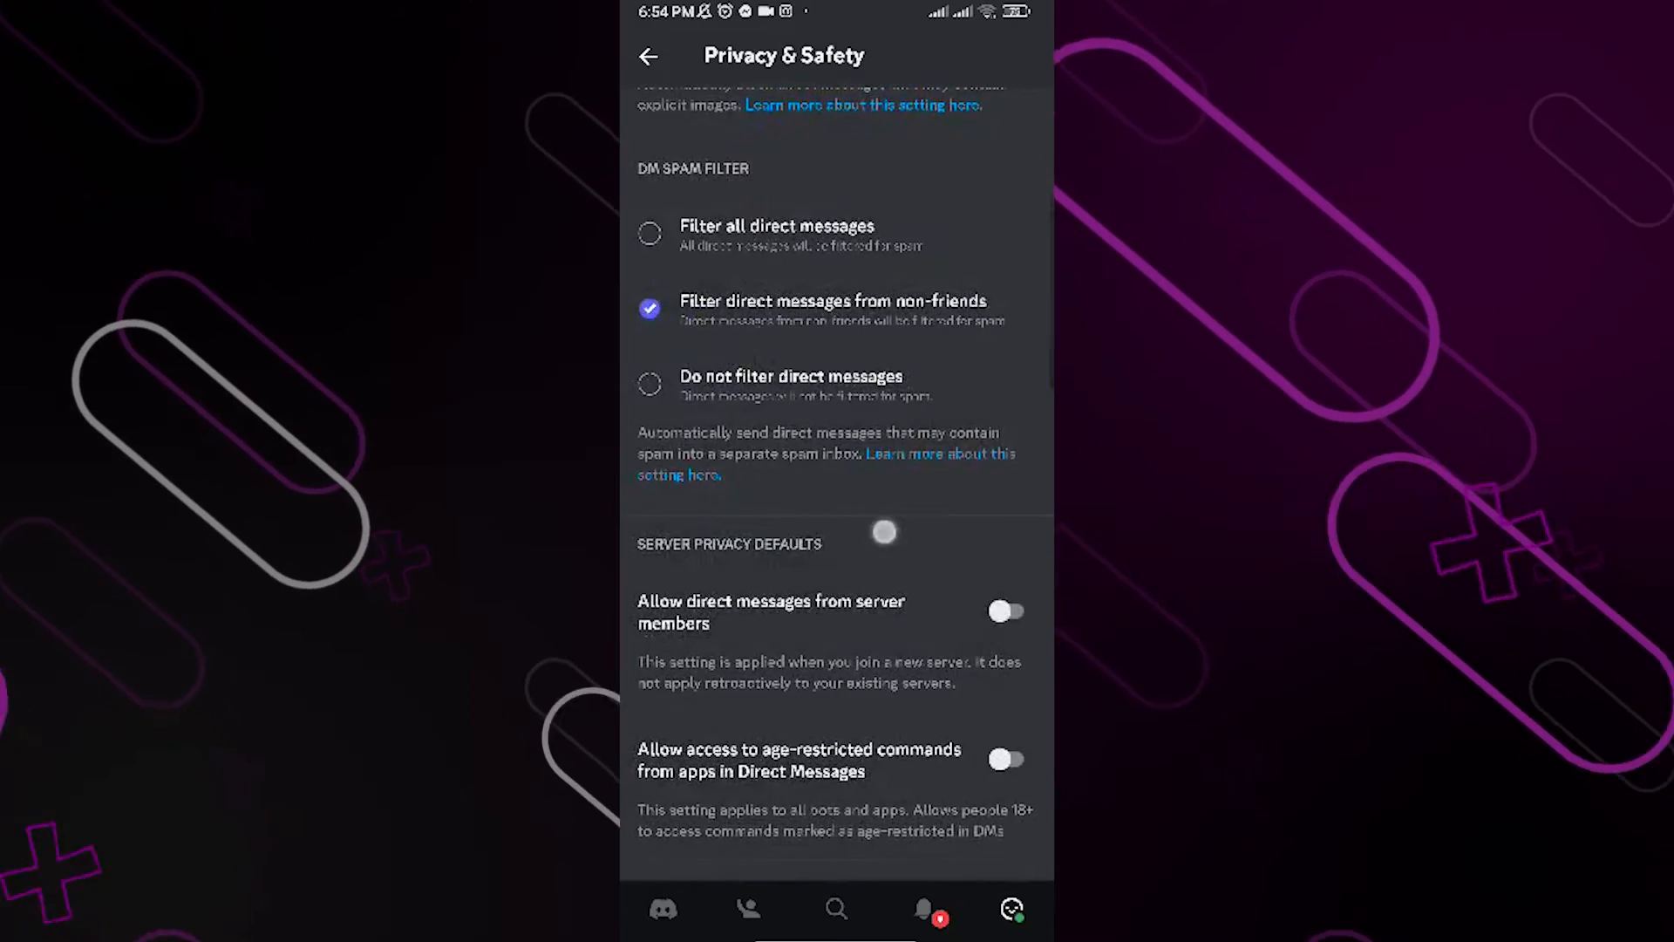
pyautogui.scroll(-3)
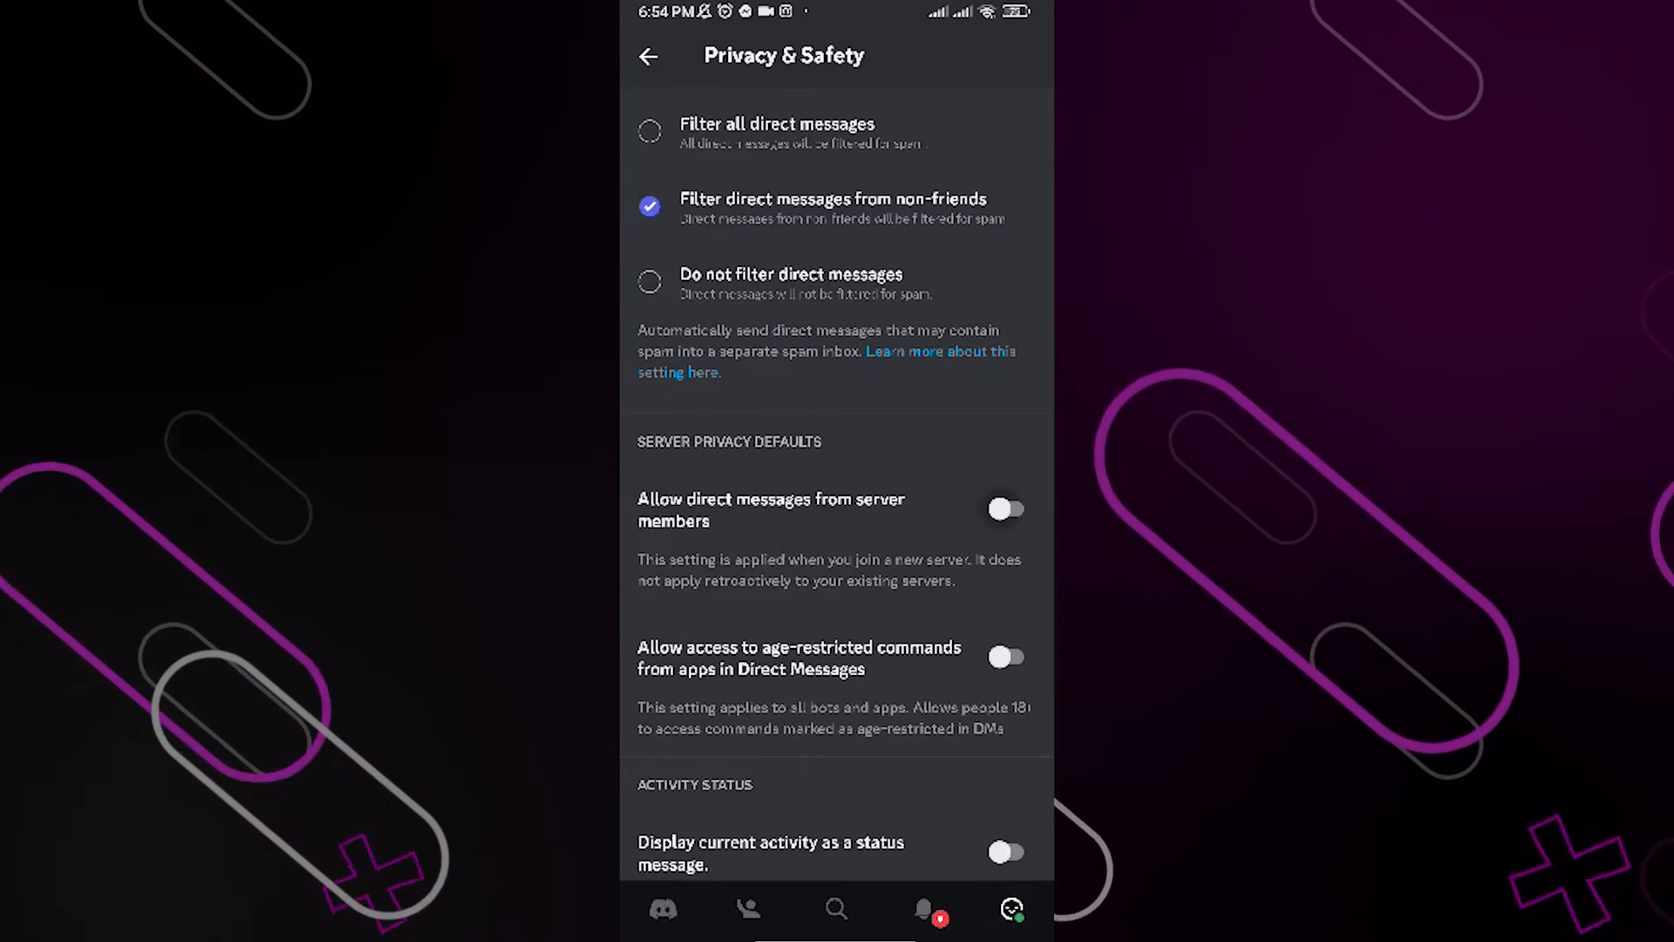
pyautogui.click(1006, 508)
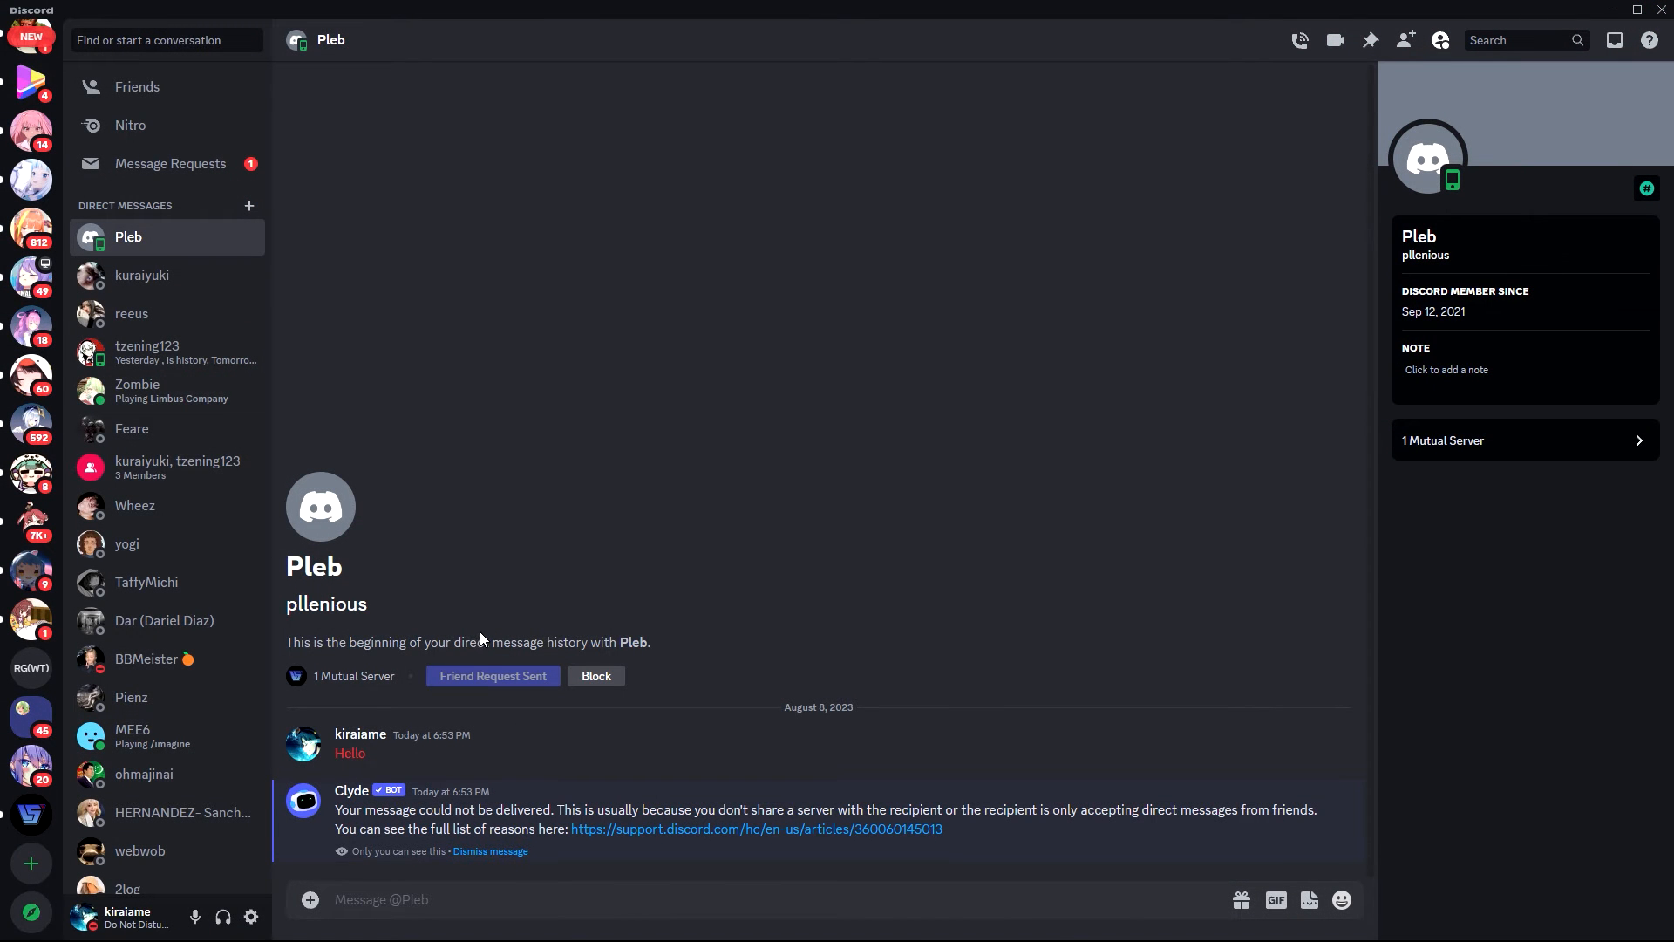
# Send 'Hi' to Pleb in the desktop DM.
pyautogui.write('H')
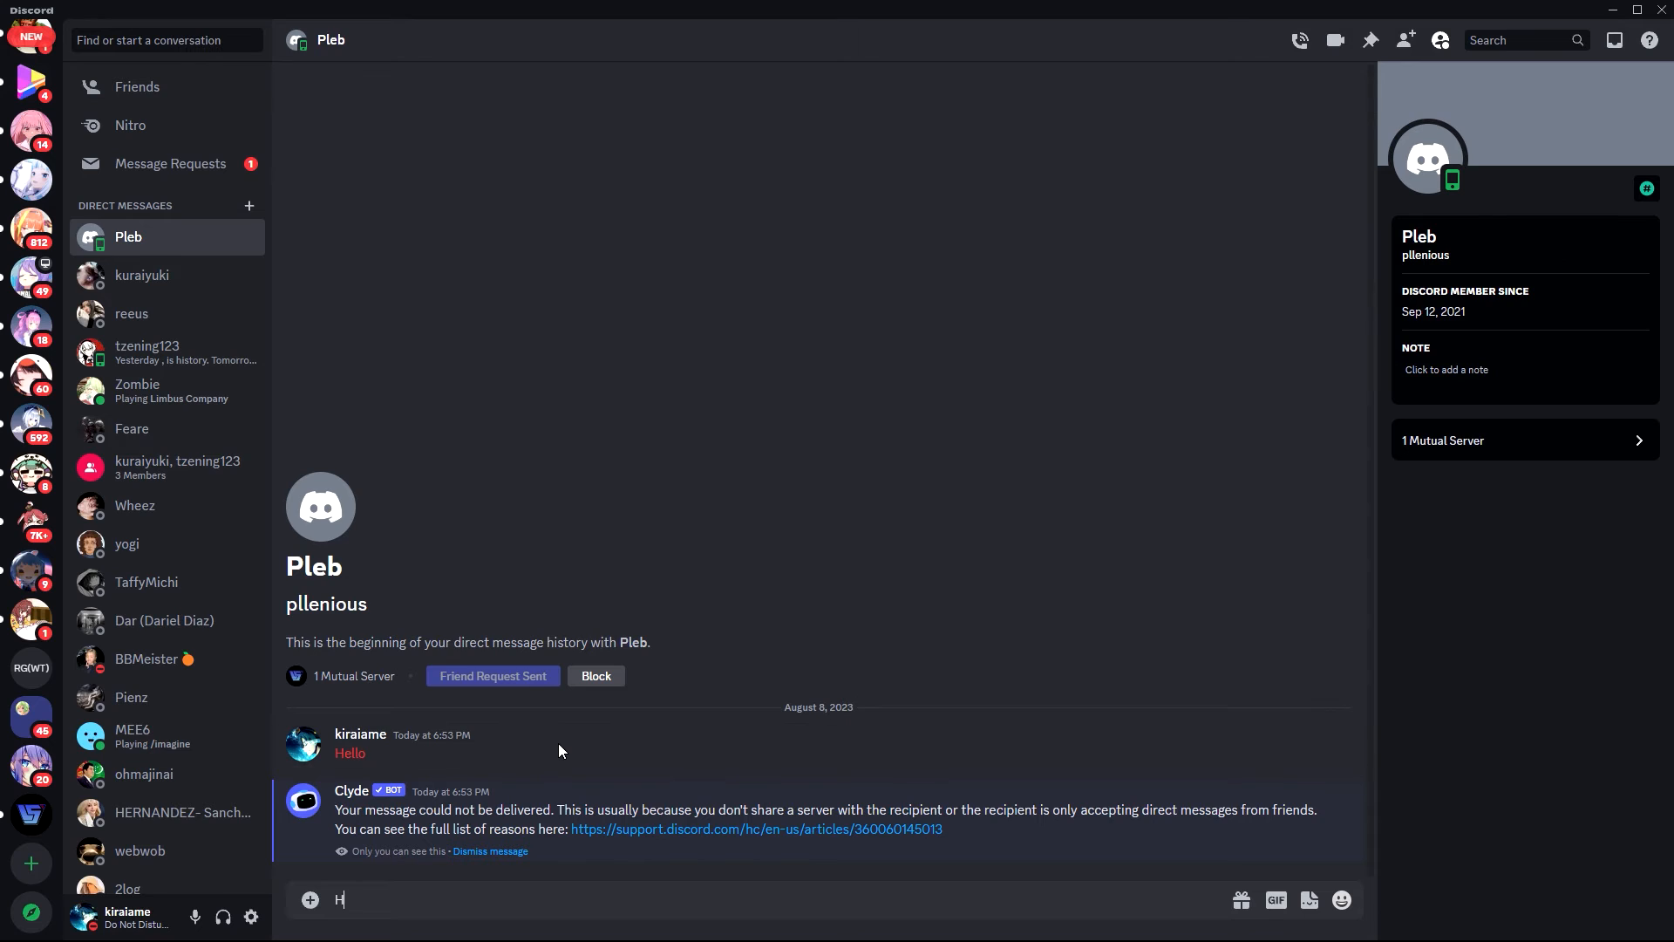
pyautogui.press('Enter')
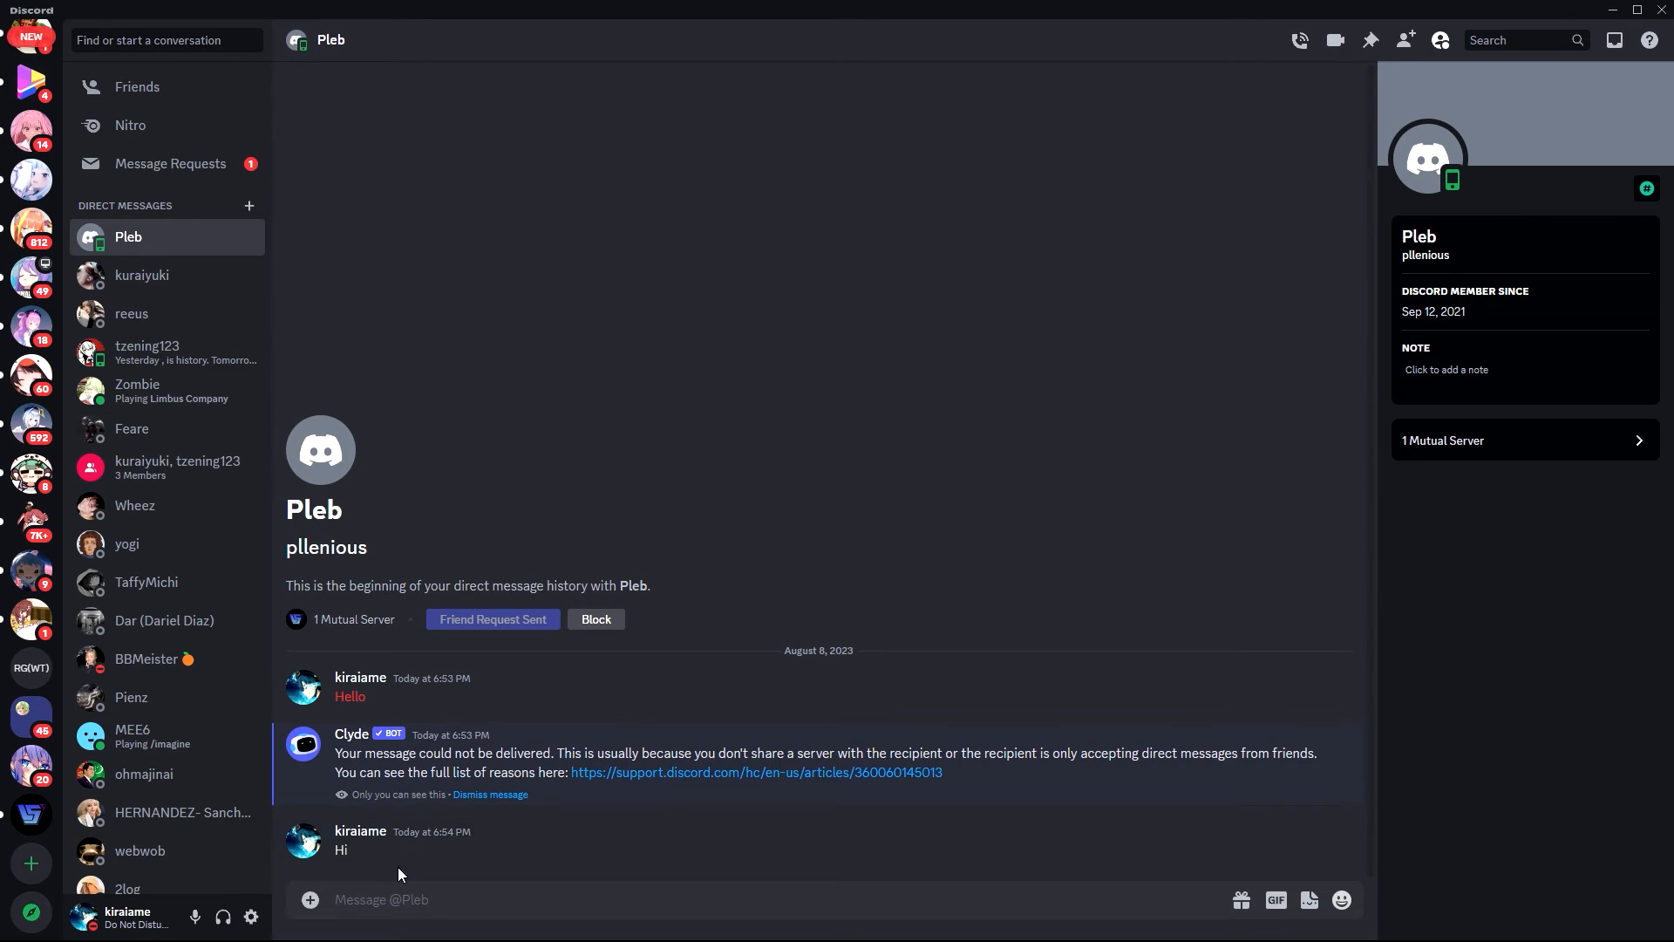
pyautogui.moveTo(476, 865)
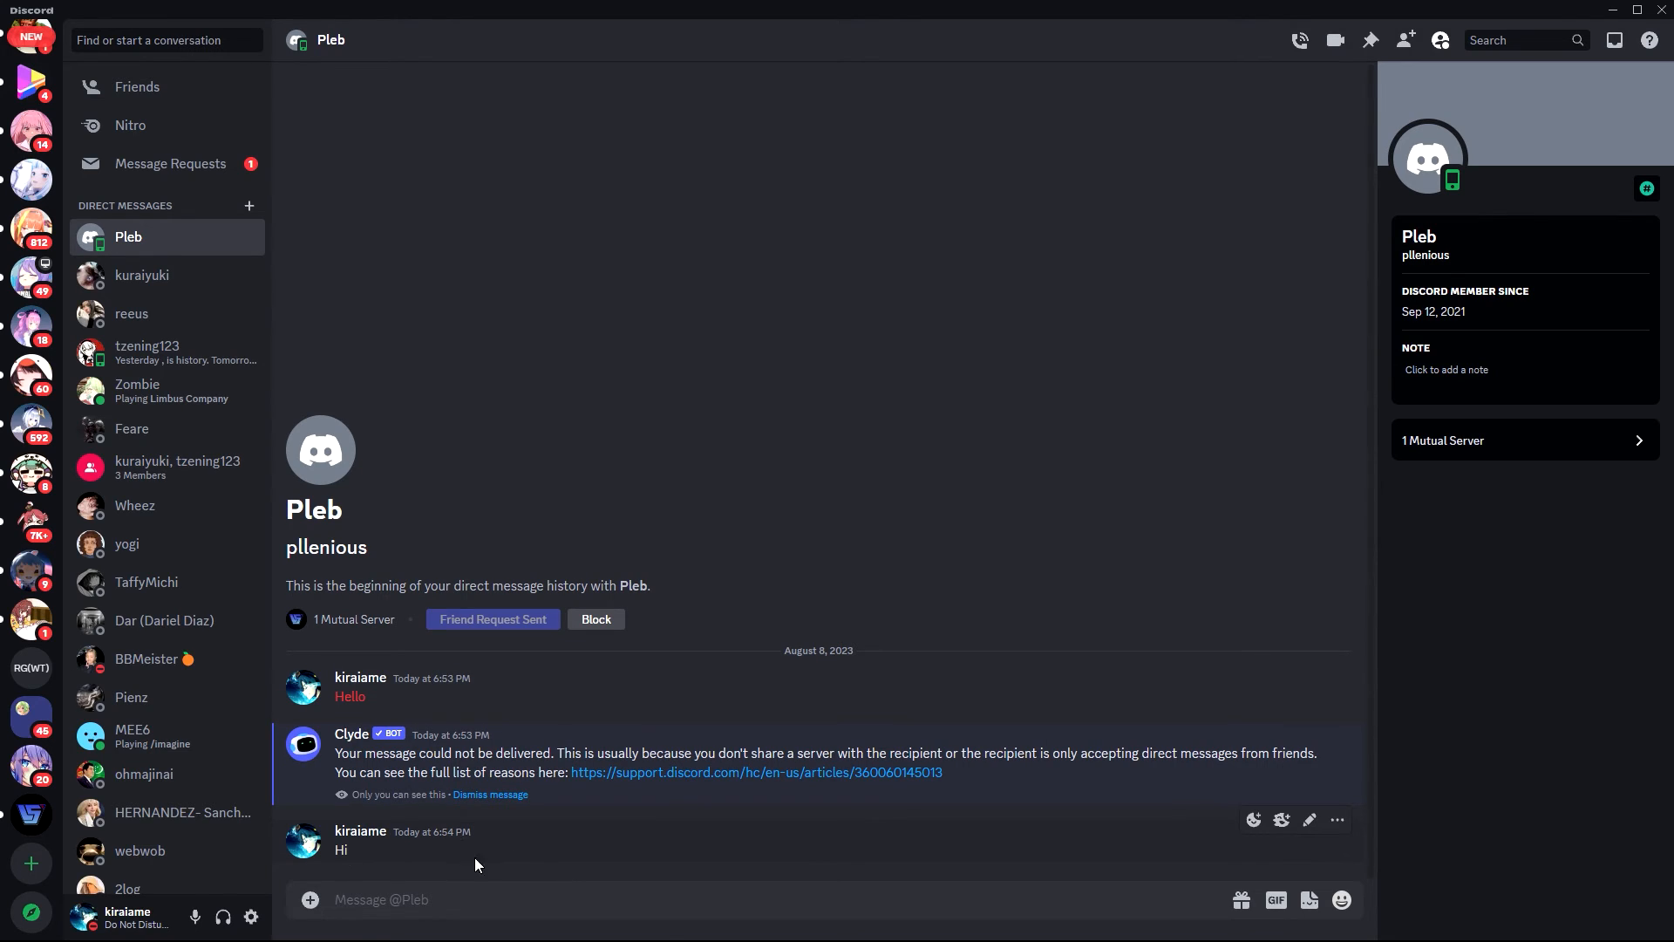
pyautogui.moveTo(571, 747)
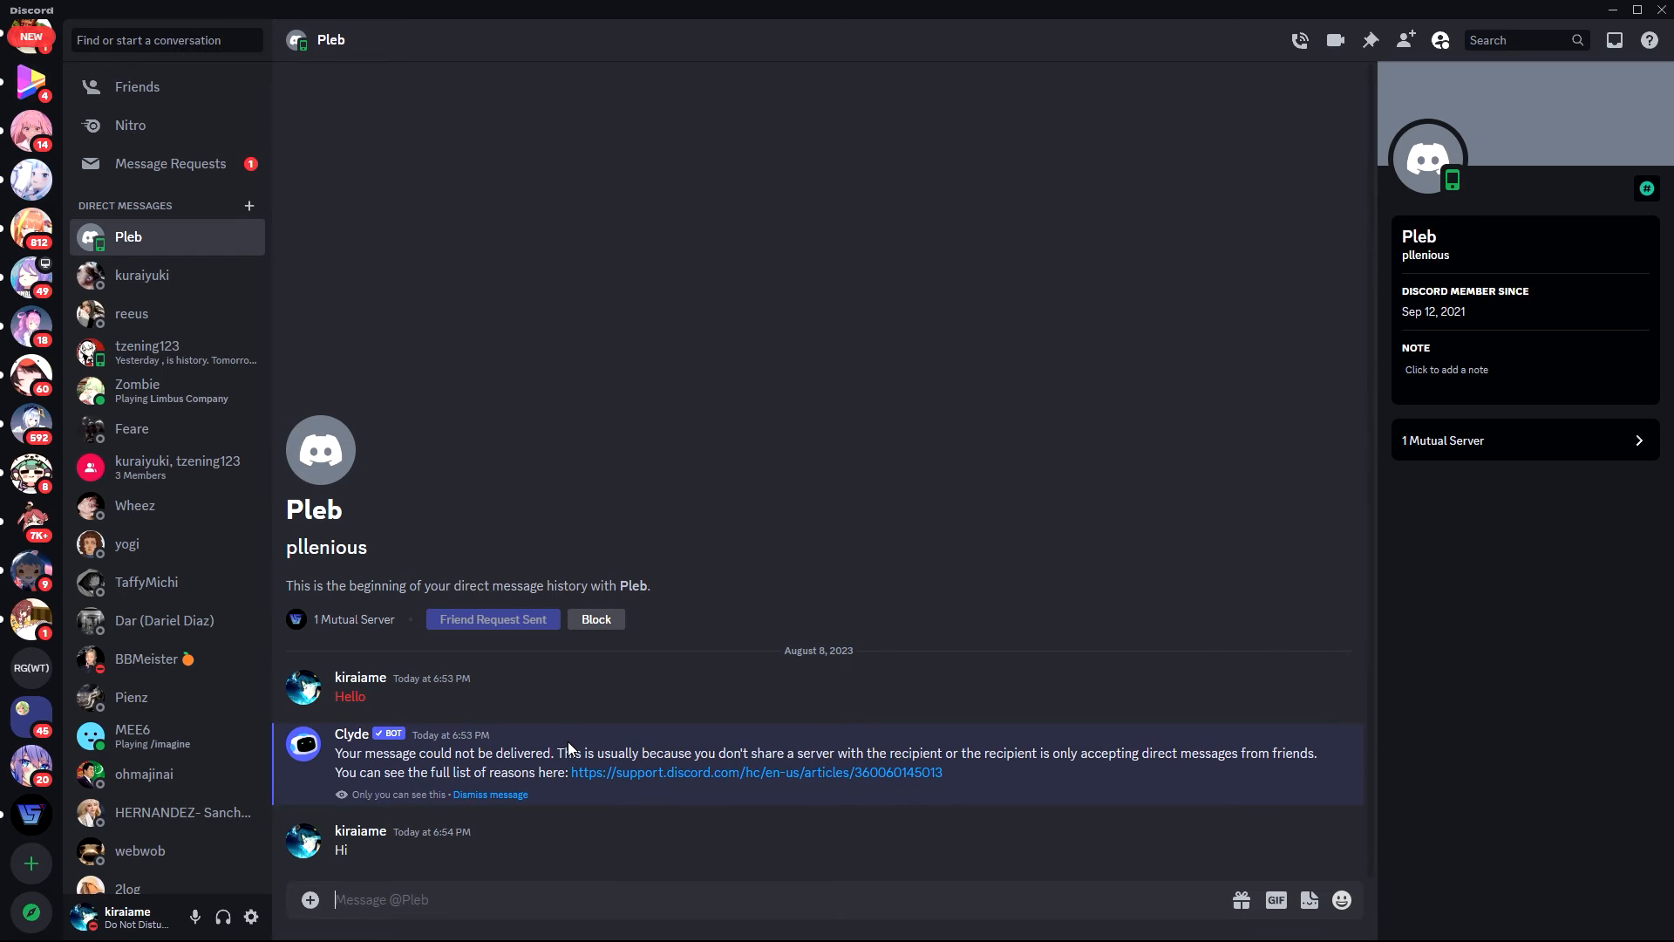